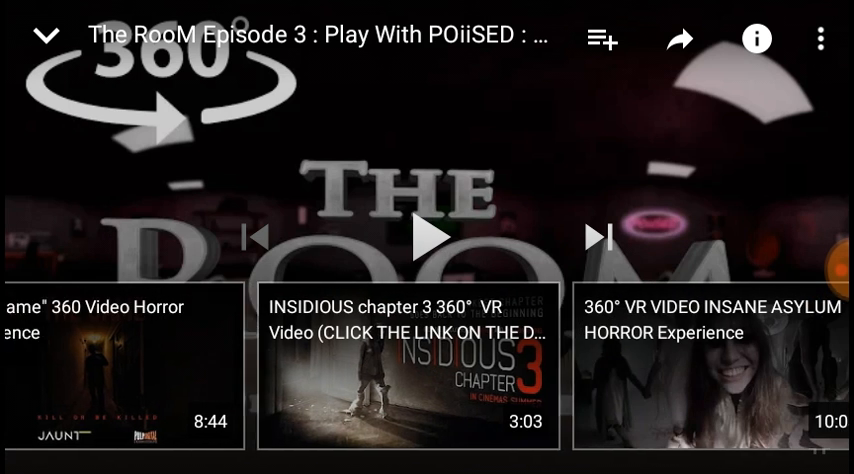
# Step: Swipe through the end-screen carousel of suggested 360° horror videos and dismiss it
pyautogui.hscroll(-3)
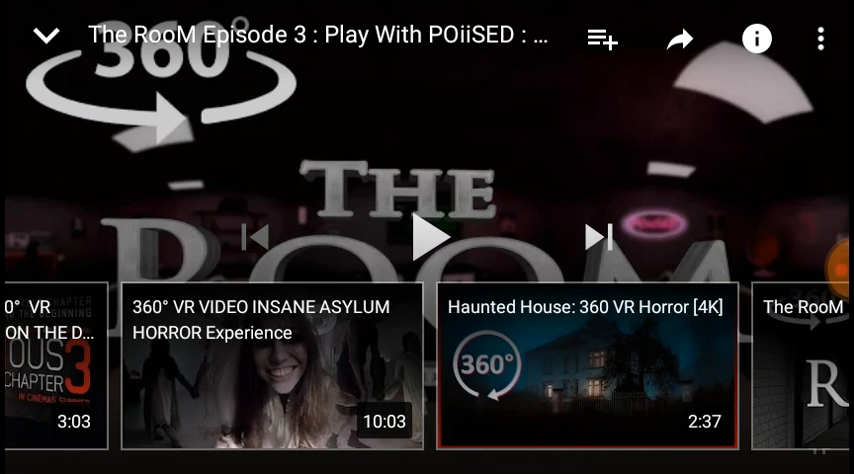
pyautogui.hscroll(-3)
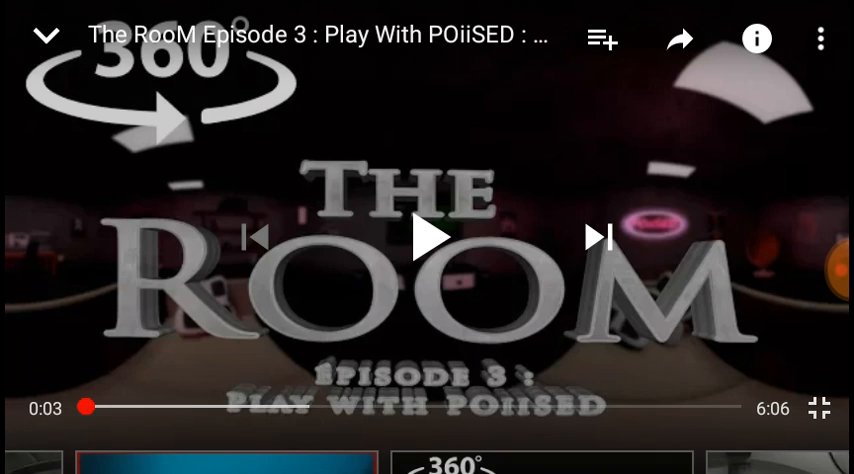
# Step: Start playing The RooM Episode 3 from its title card into the dark room with the red desk
pyautogui.click(428, 236)
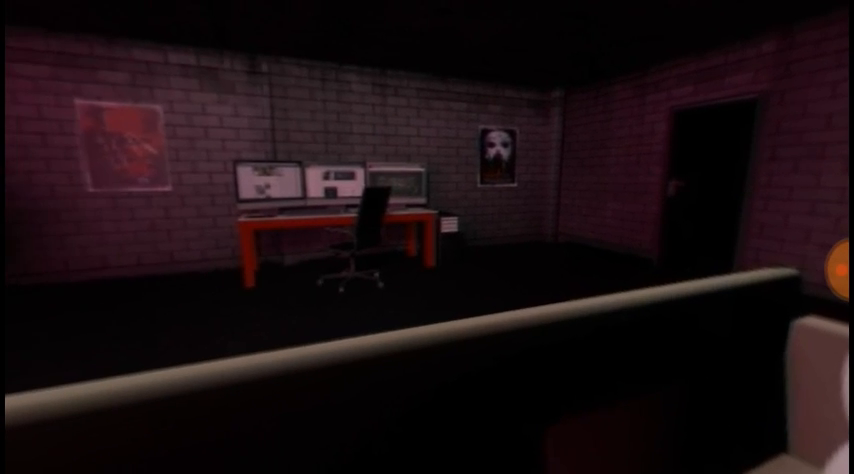
# Step: Pan the 360° view left to face the brick wall with the large TV and neon gun sign
pyautogui.hscroll(-3)
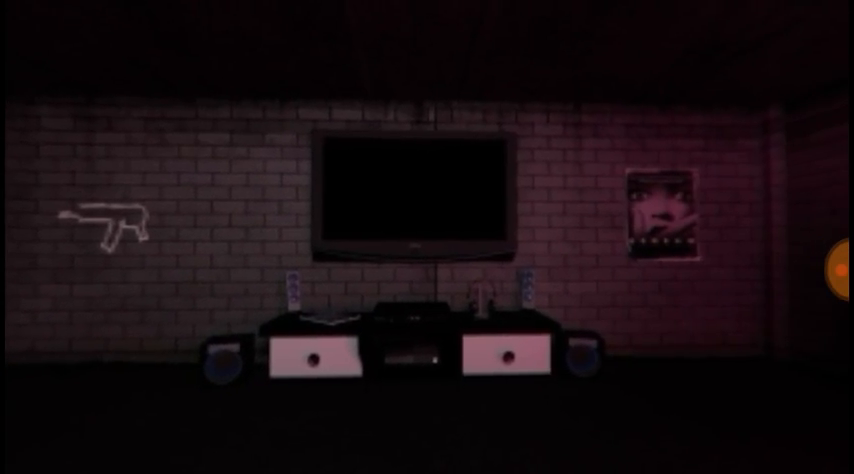
# Step: Pan the 360° view further round to the sofa, red desk and shelves of masks
pyautogui.hscroll(-3)
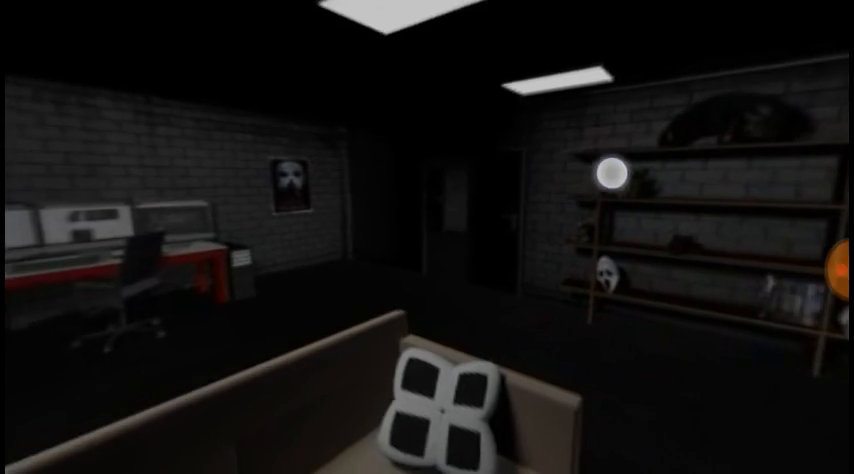
pyautogui.moveTo(428, 236)
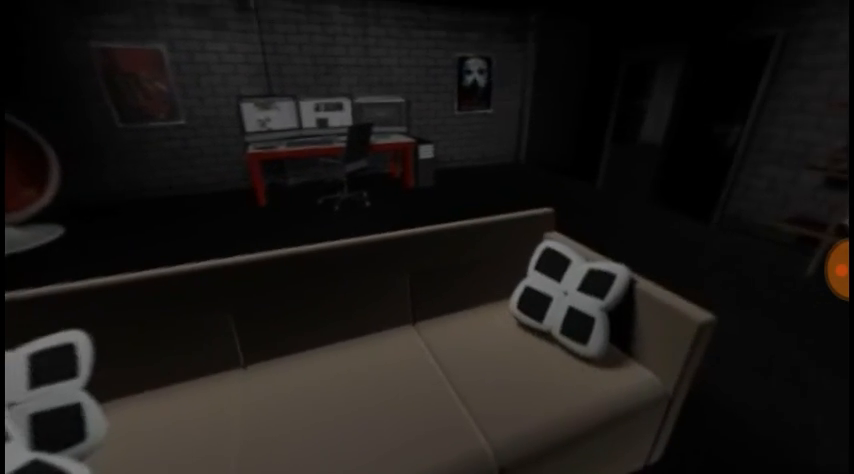